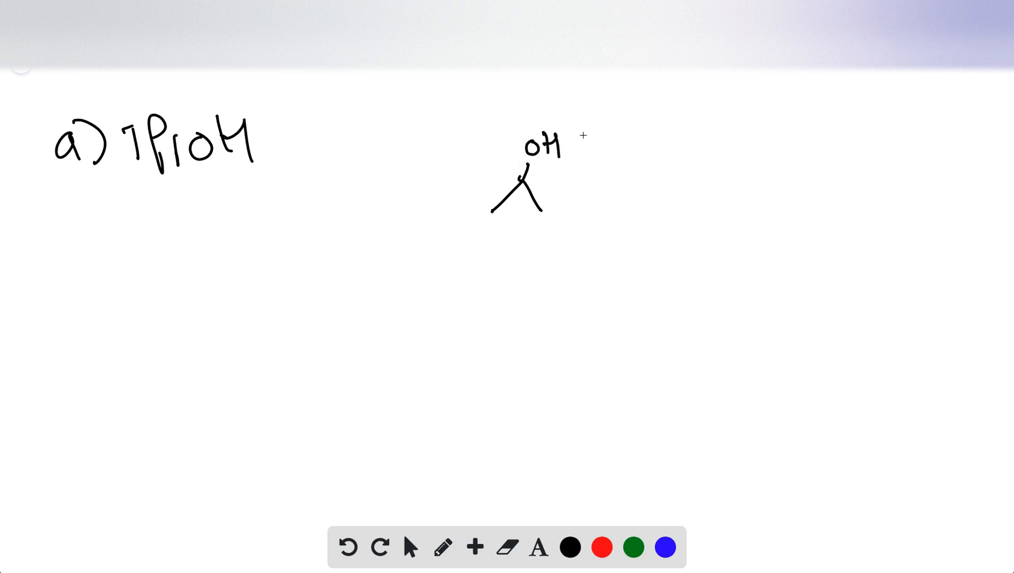
pyautogui.moveTo(641, 149)
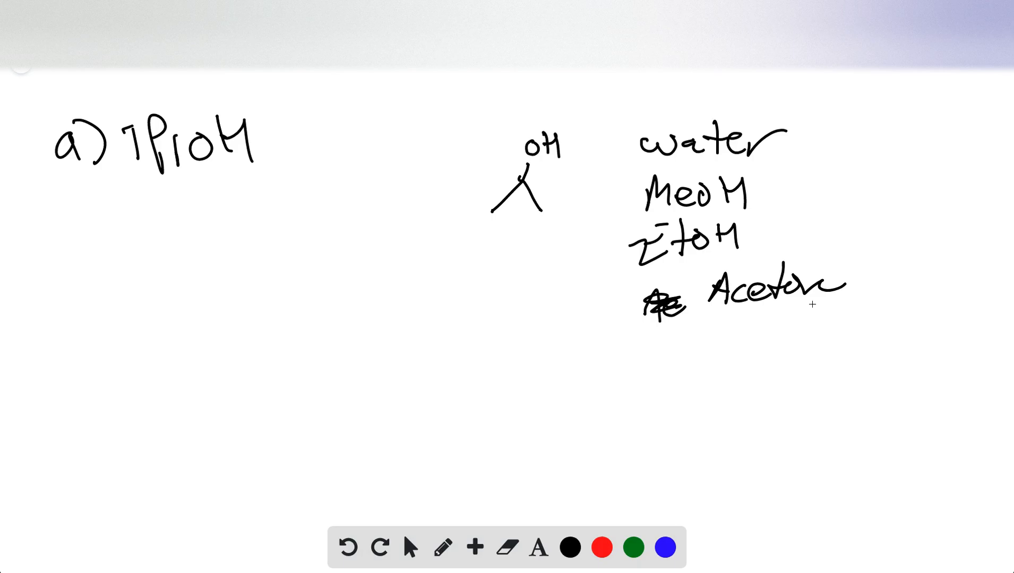
pyautogui.moveTo(516, 235)
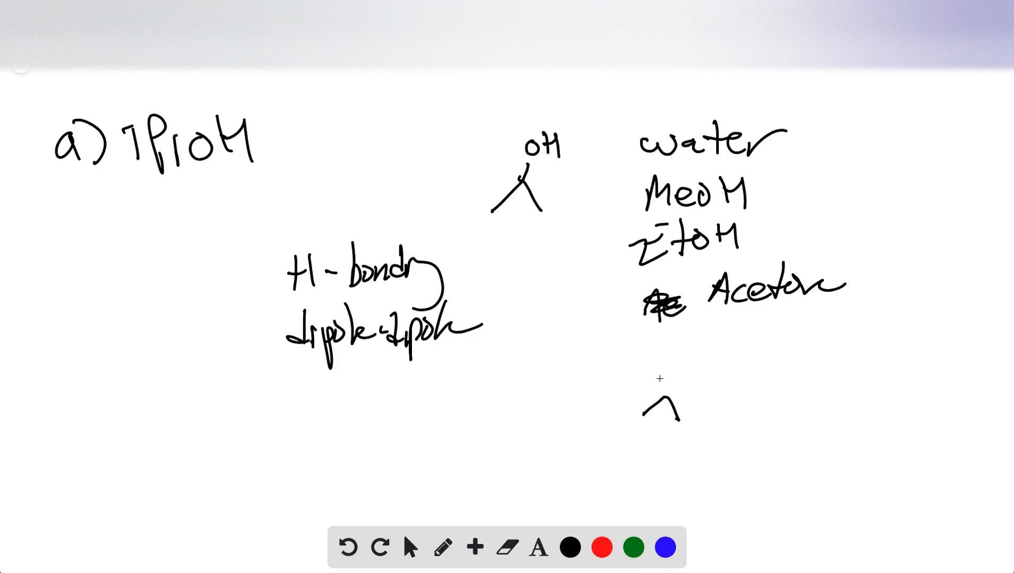
# Sketch acetone's C=O with a dashed hydrogen bond from the oxygen to an H
pyautogui.moveTo(667, 356); pyautogui.dragTo(679, 414)
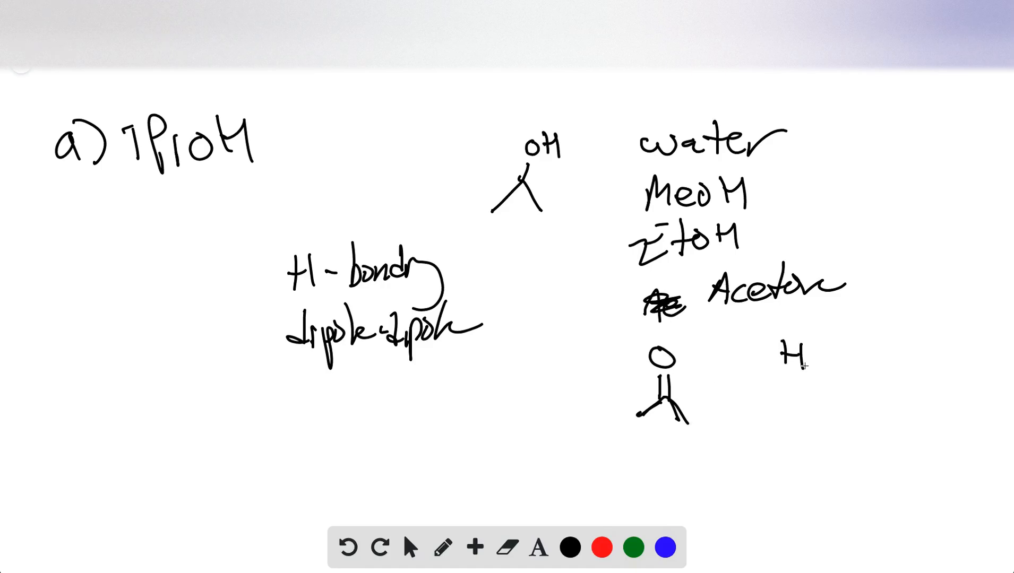
pyautogui.moveTo(783, 352); pyautogui.dragTo(841, 353)
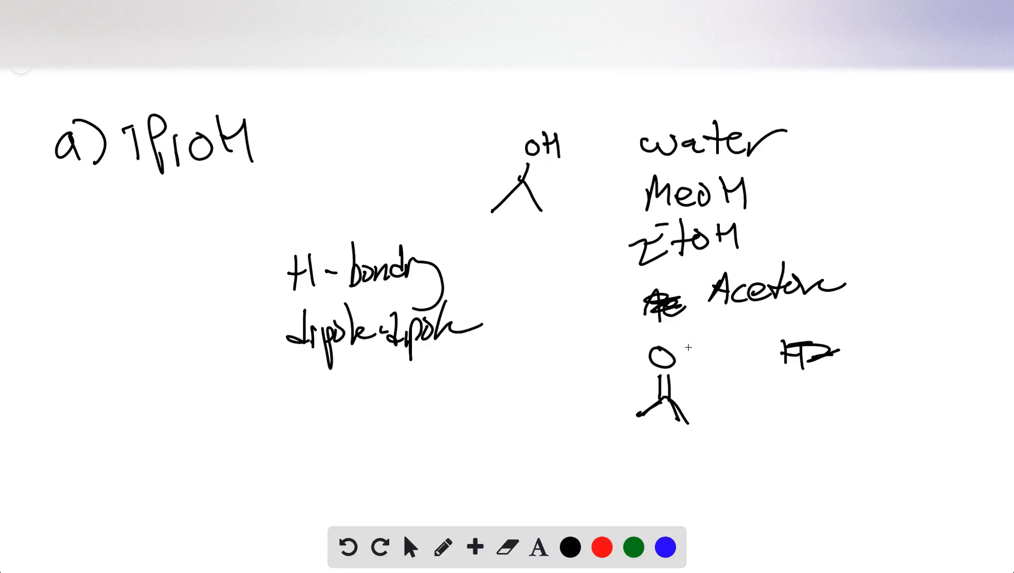
pyautogui.moveTo(686, 361); pyautogui.dragTo(708, 365)
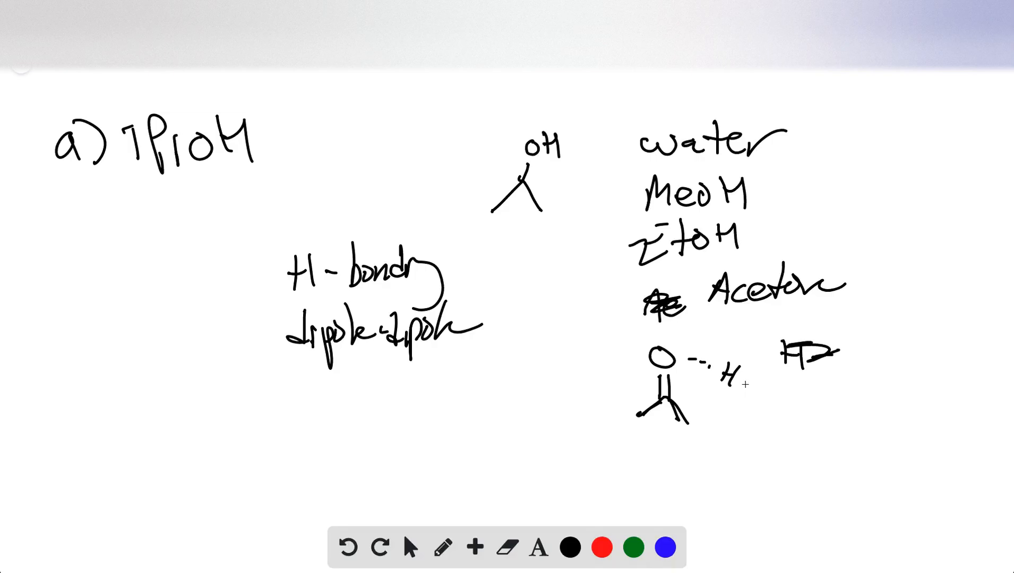
pyautogui.moveTo(731, 375); pyautogui.dragTo(809, 414)
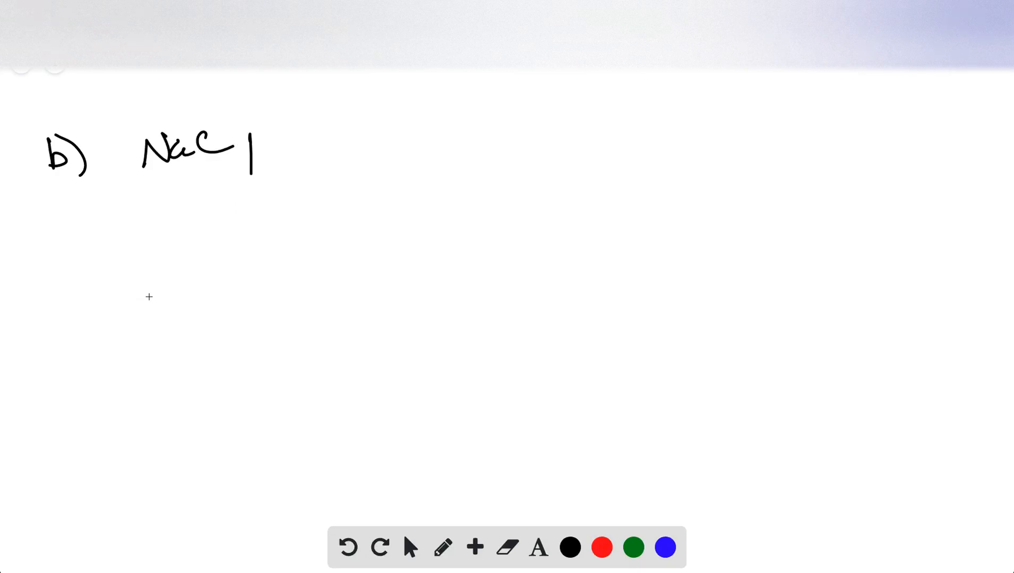
# Write ion-dipole under NaCl and rank solvents as Water >>> MeOH, EtOH
pyautogui.moveTo(151, 259); pyautogui.dragTo(308, 259)
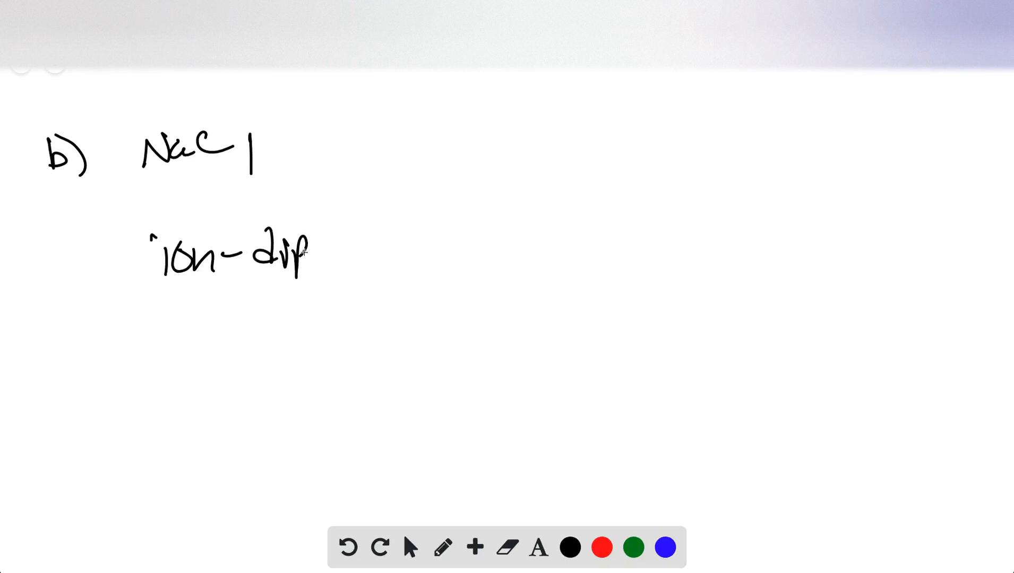
pyautogui.moveTo(291, 252); pyautogui.dragTo(388, 245)
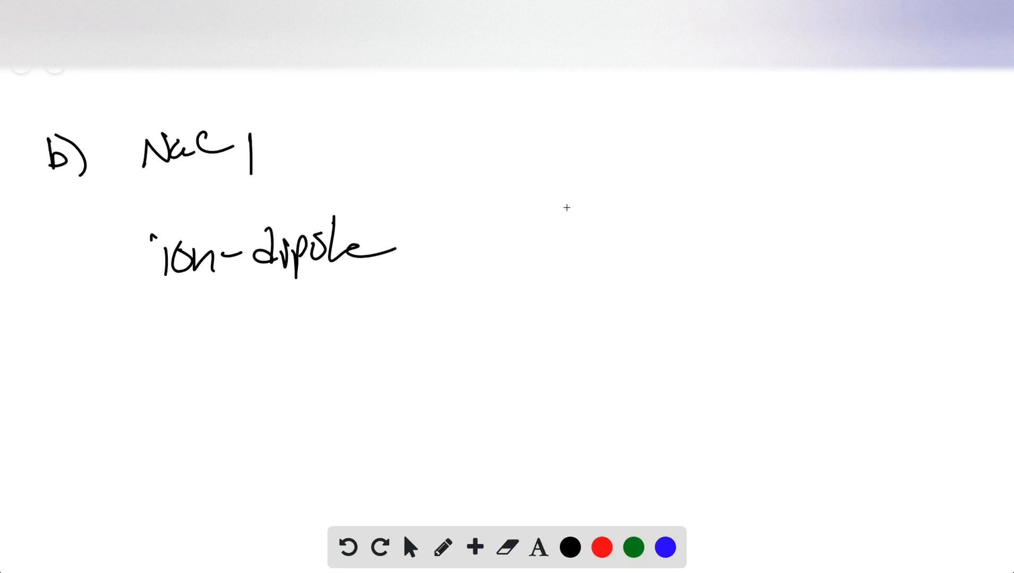
pyautogui.moveTo(569, 158); pyautogui.dragTo(685, 164)
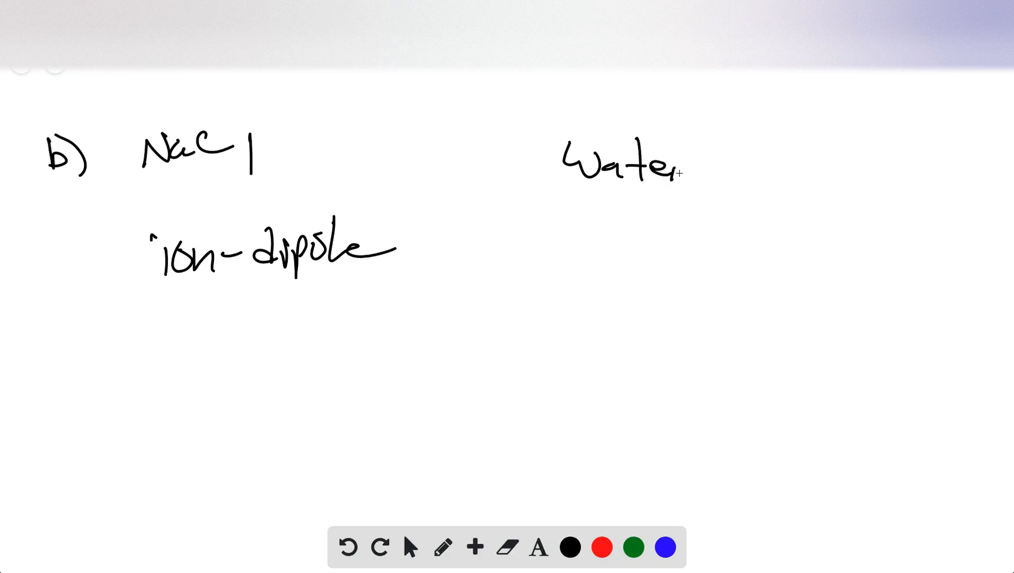
pyautogui.moveTo(699, 168); pyautogui.dragTo(783, 161)
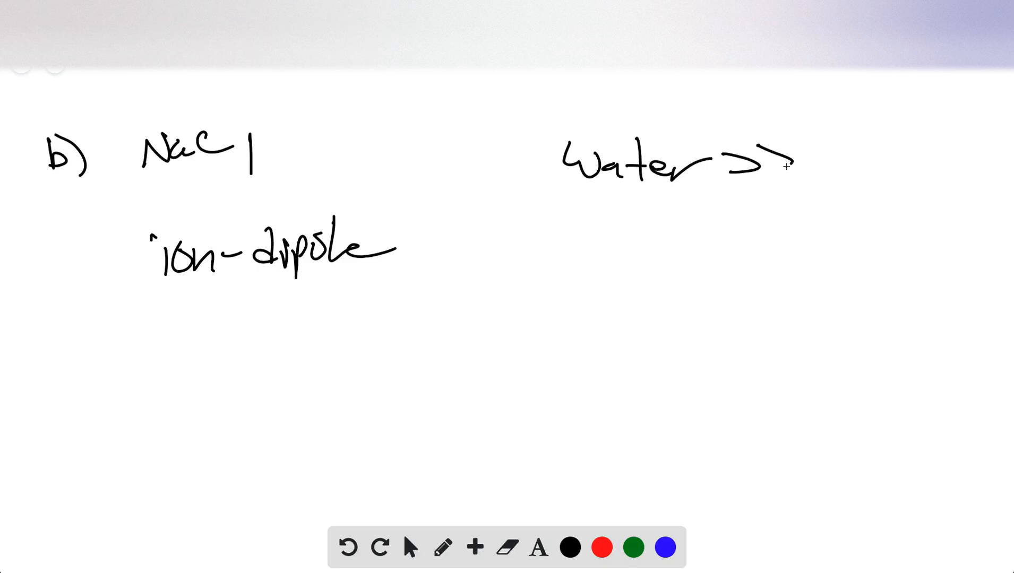
pyautogui.moveTo(763, 162); pyautogui.dragTo(828, 165)
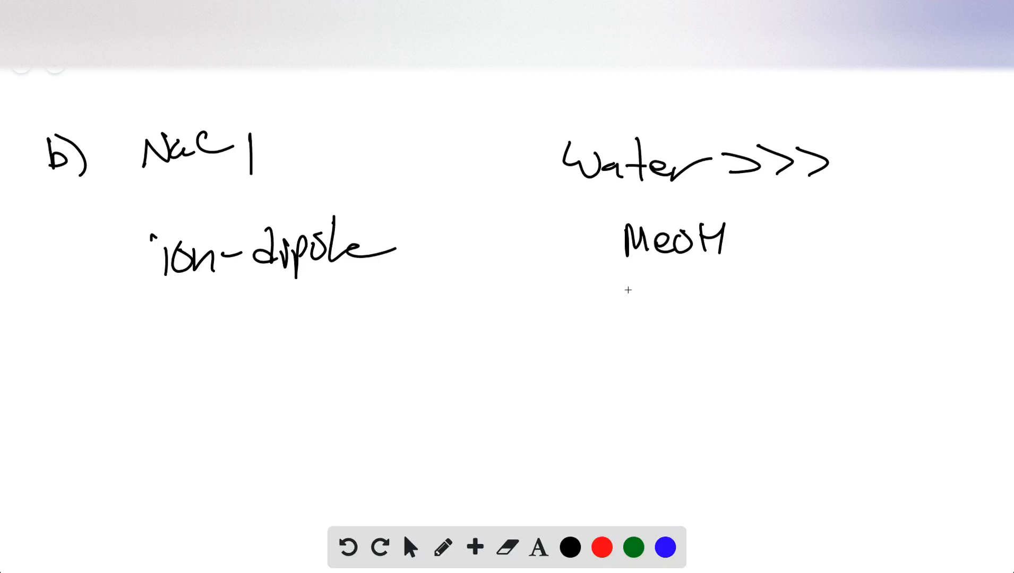
pyautogui.moveTo(621, 295); pyautogui.dragTo(653, 317)
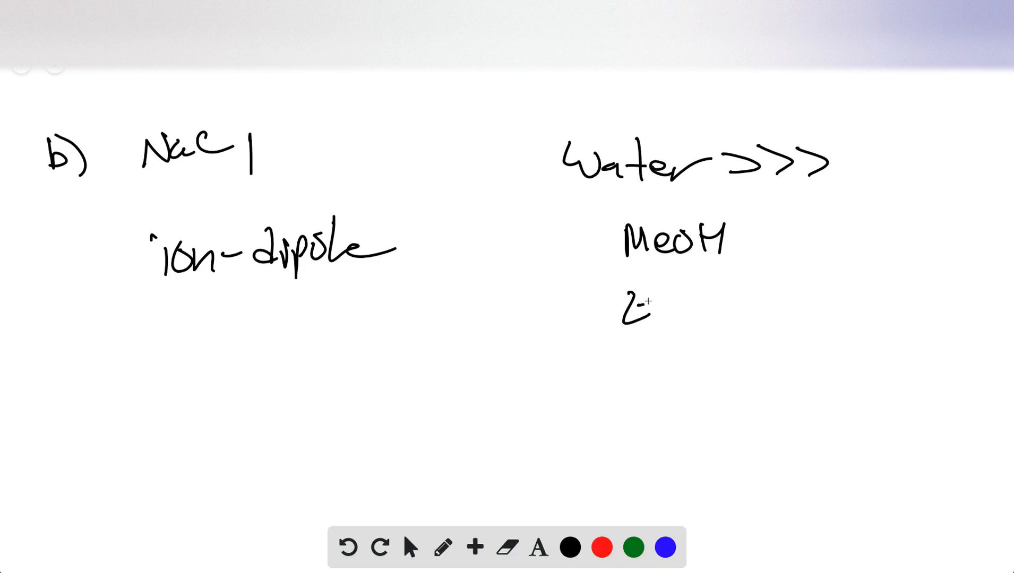
pyautogui.write('EtOH')
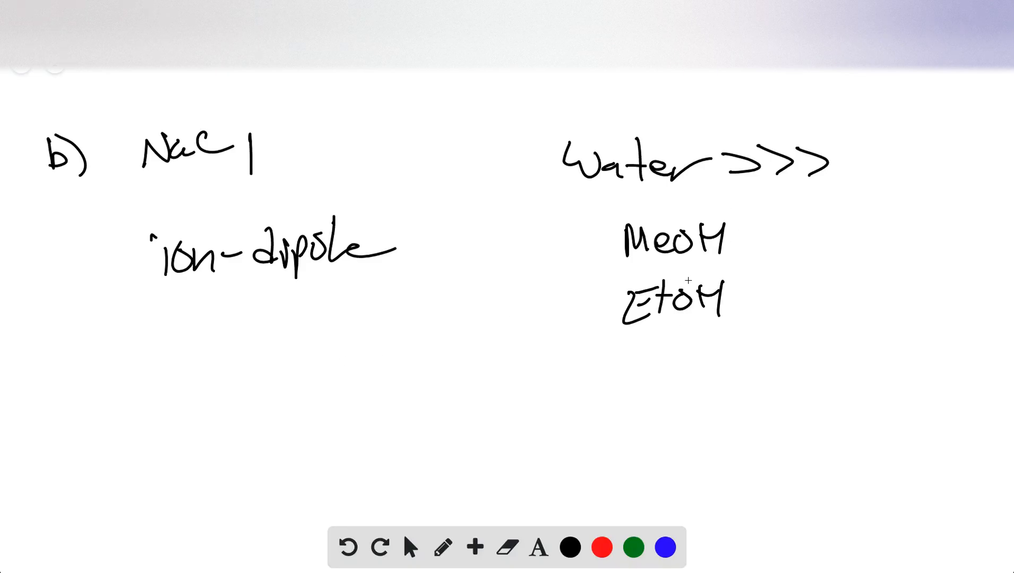
pyautogui.moveTo(207, 291); pyautogui.dragTo(314, 324)
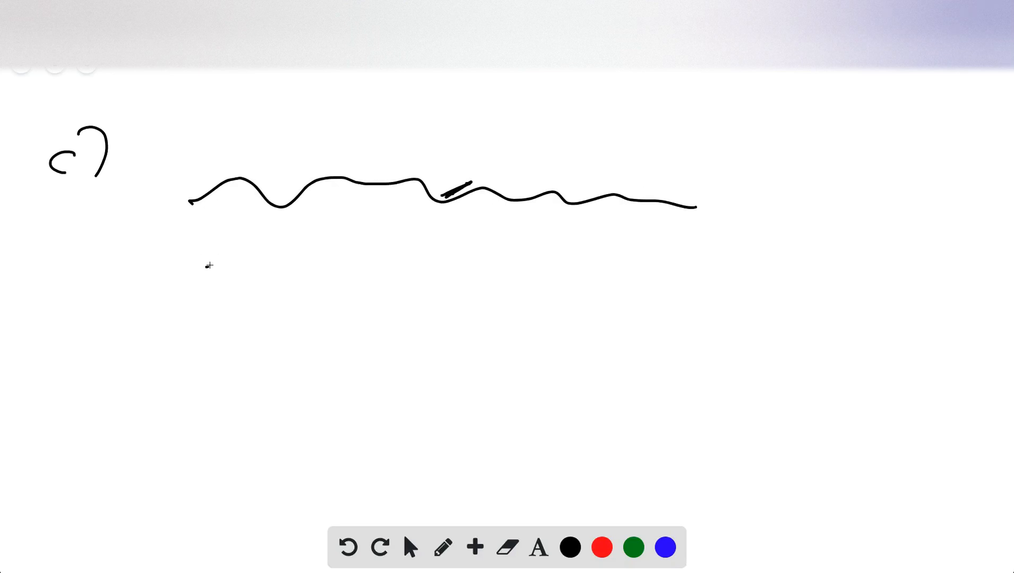
# Draw a zigzag chain below the oil, then write 'Forces' and 'hexane' as solvent
pyautogui.moveTo(211, 262); pyautogui.dragTo(294, 351)
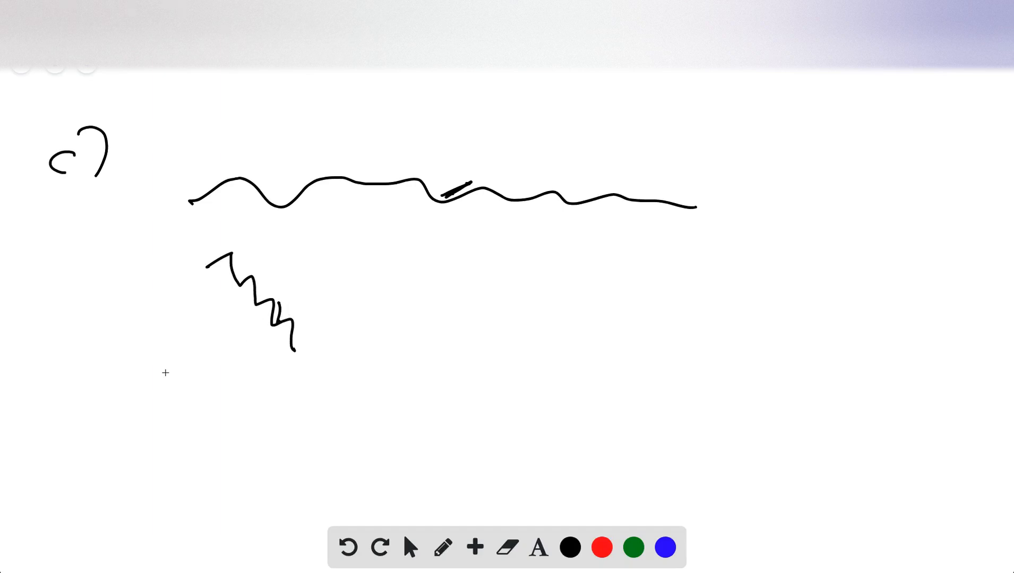
pyautogui.moveTo(424, 230)
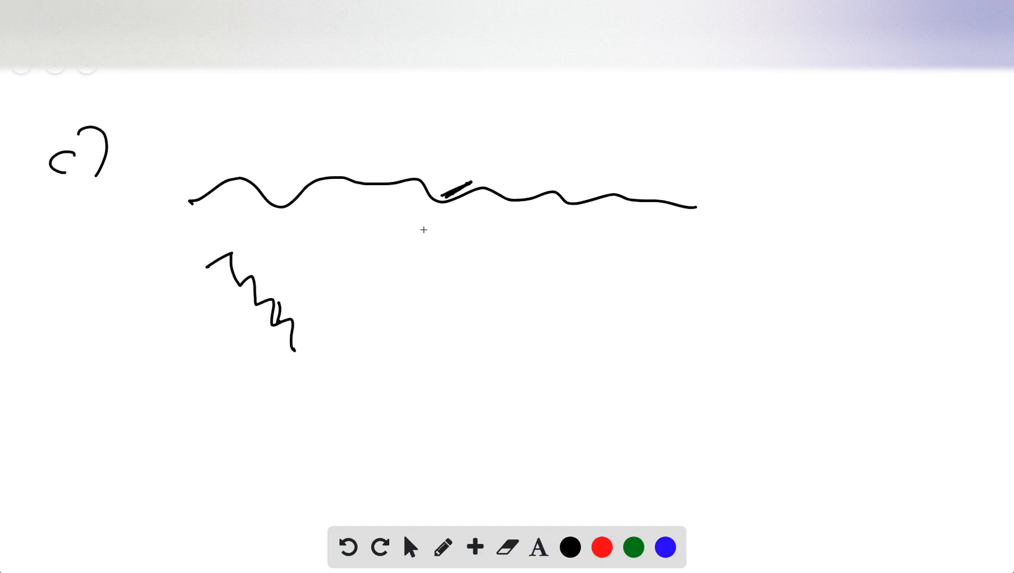
pyautogui.moveTo(425, 275)
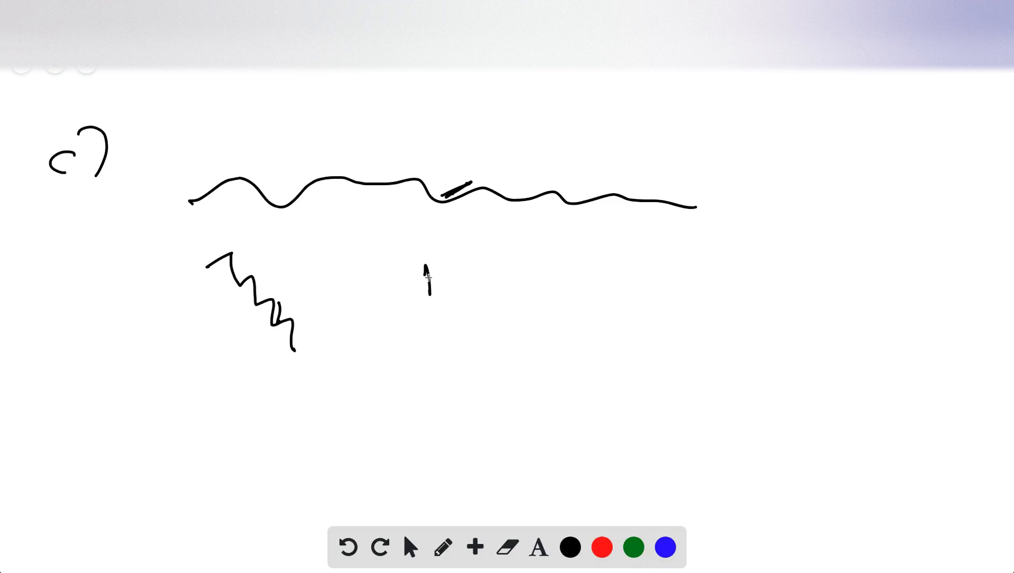
pyautogui.write('Forces: dispersion')
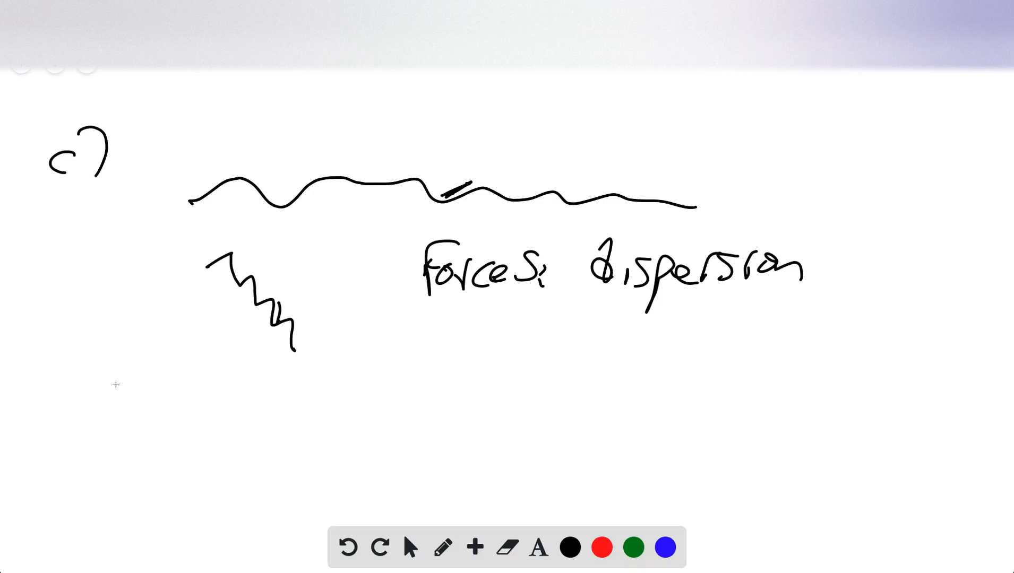
pyautogui.write('hexa')
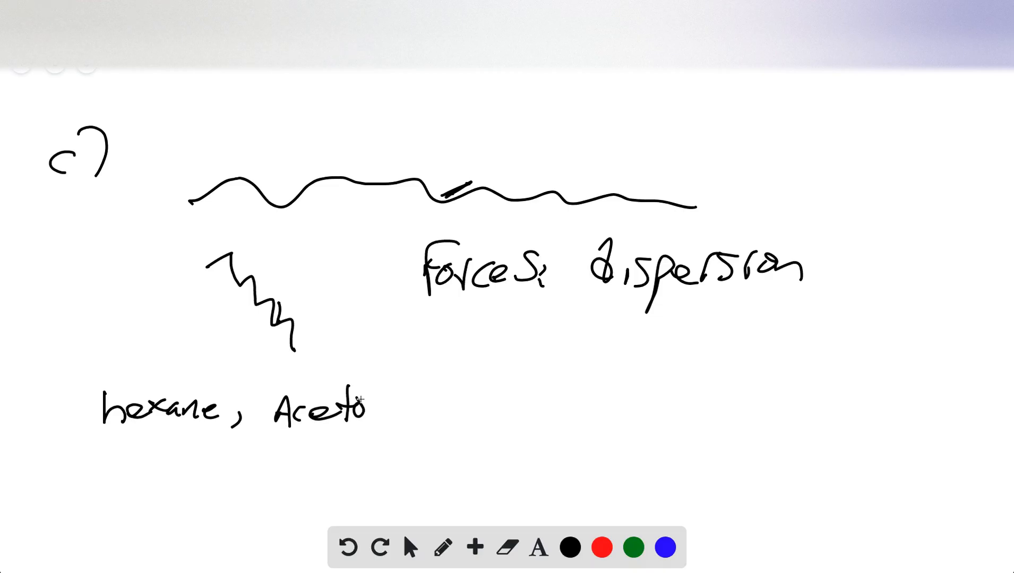
pyautogui.write('ne')
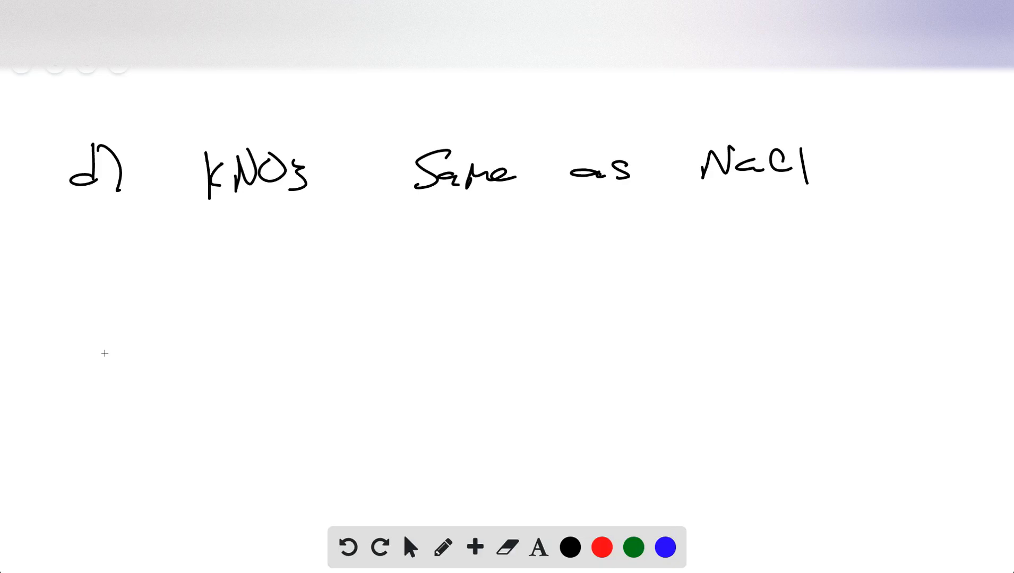
# Write the KNO3 solvent ranking H2O >> MeOH > EtOH
pyautogui.moveTo(117, 304); pyautogui.dragTo(233, 317)
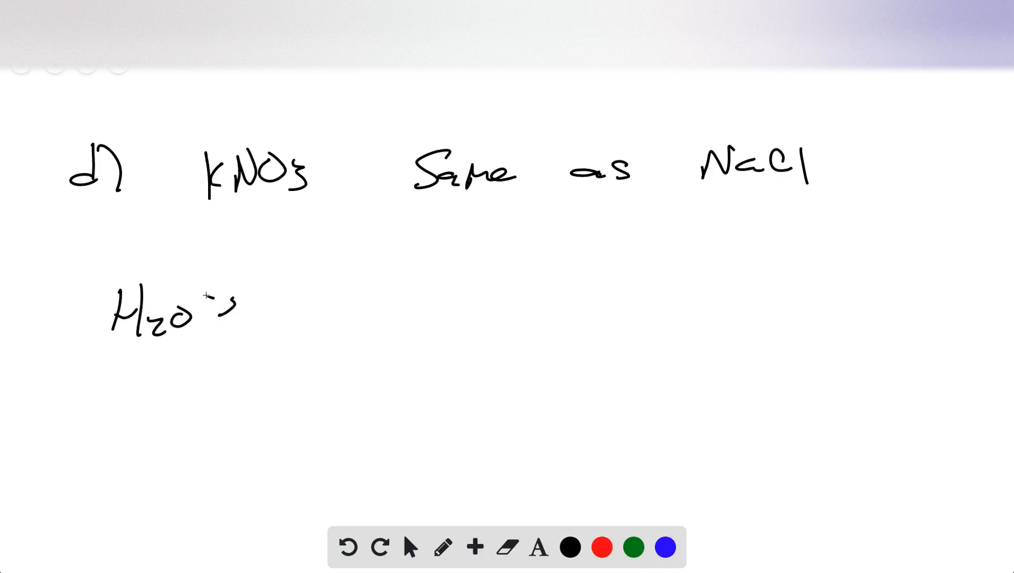
pyautogui.moveTo(214, 310); pyautogui.dragTo(388, 317)
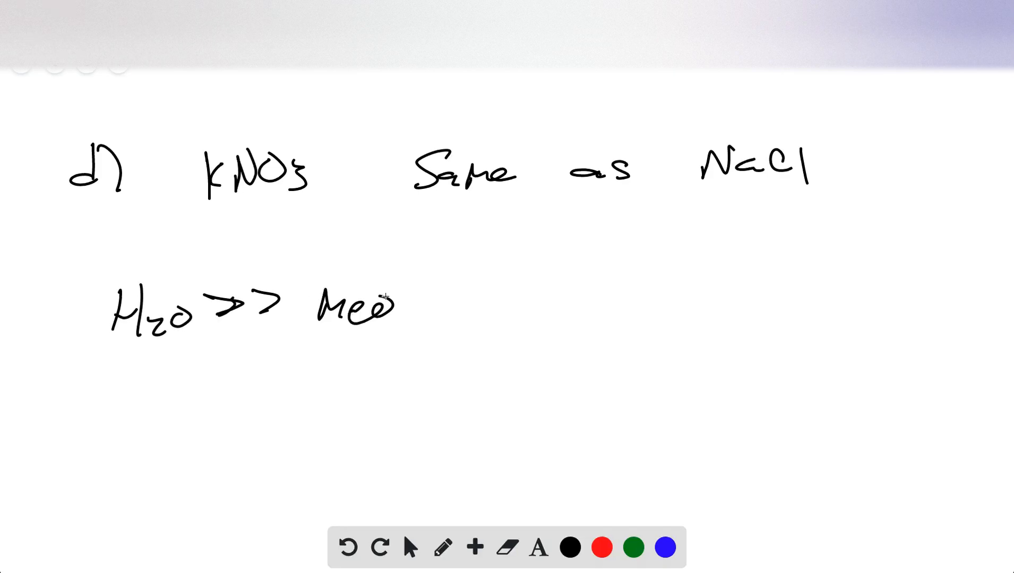
pyautogui.moveTo(400, 317); pyautogui.dragTo(569, 310)
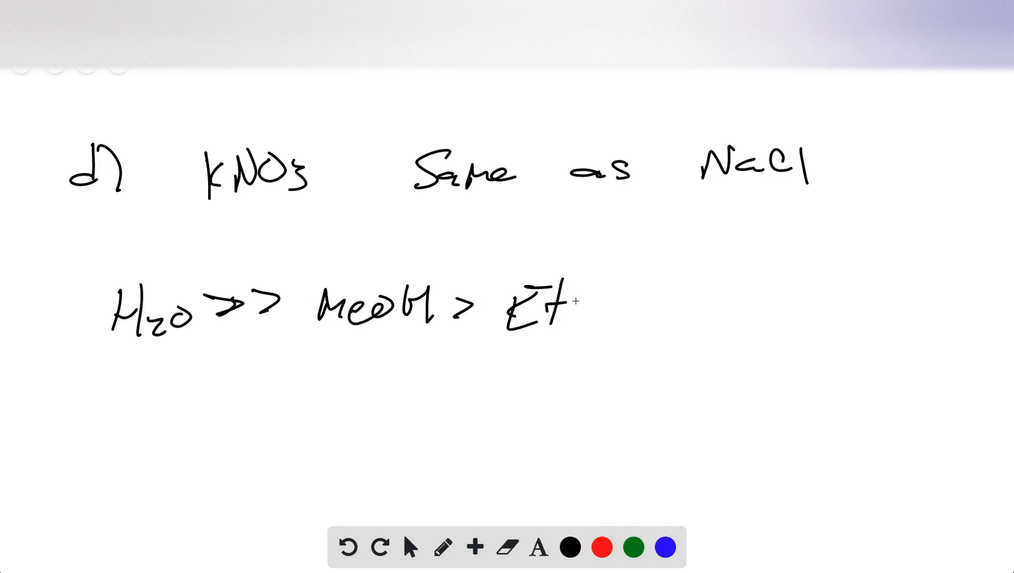